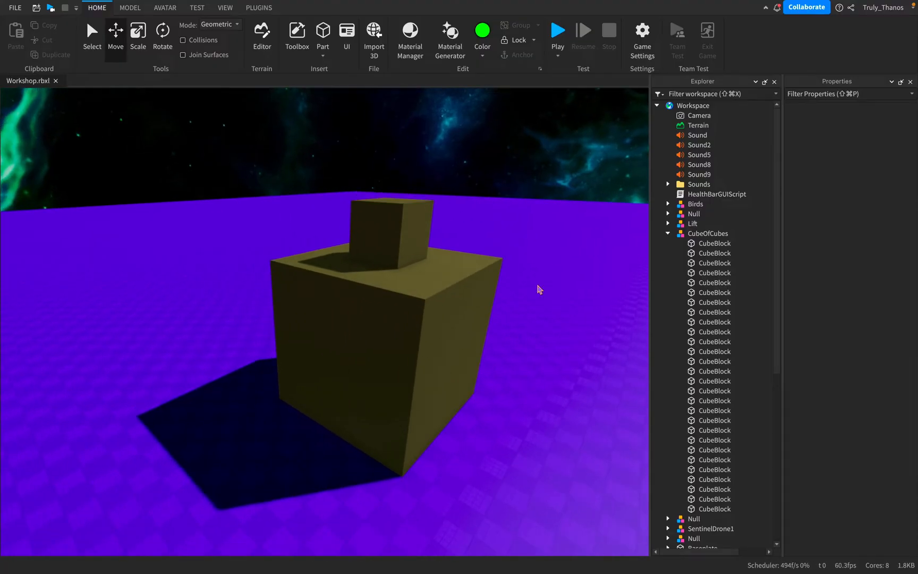
# Select the CubeOfCubes model and switch the selection Mode to Physical for individual parts
pyautogui.click(221, 24)
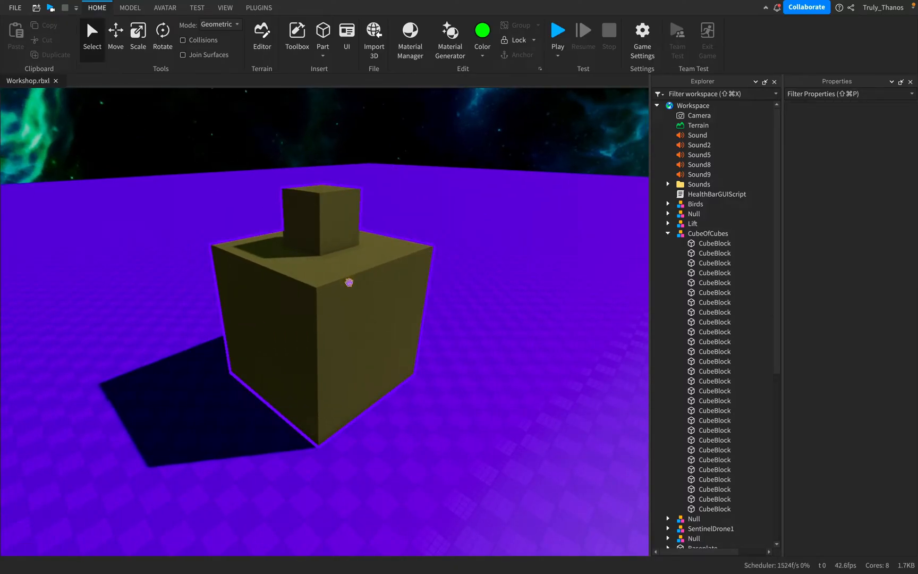
pyautogui.click(708, 233)
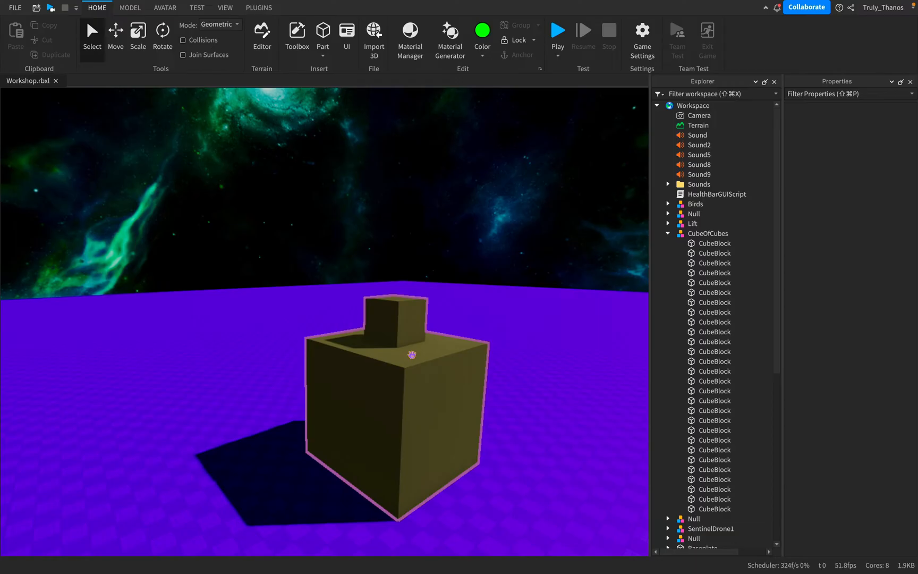
pyautogui.click(707, 233)
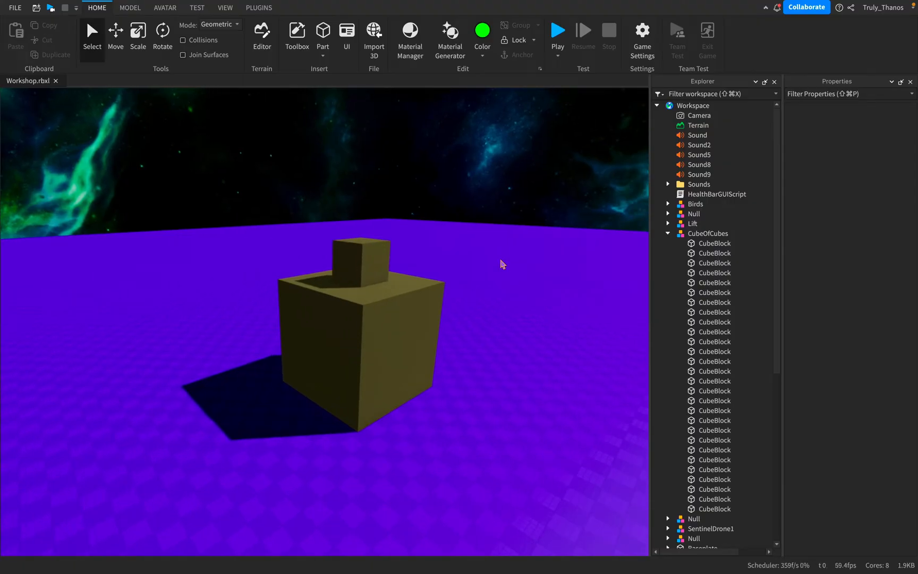
pyautogui.click(707, 233)
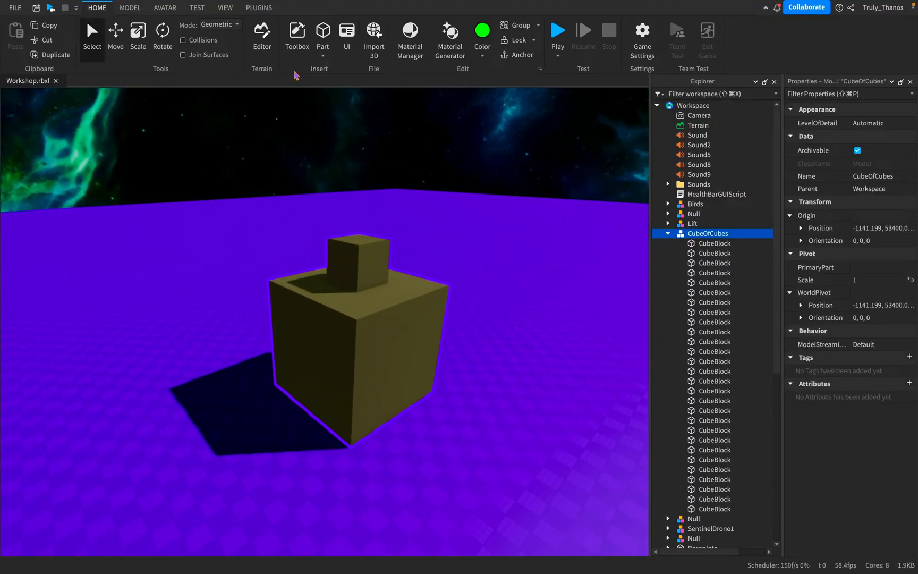
pyautogui.click(221, 23)
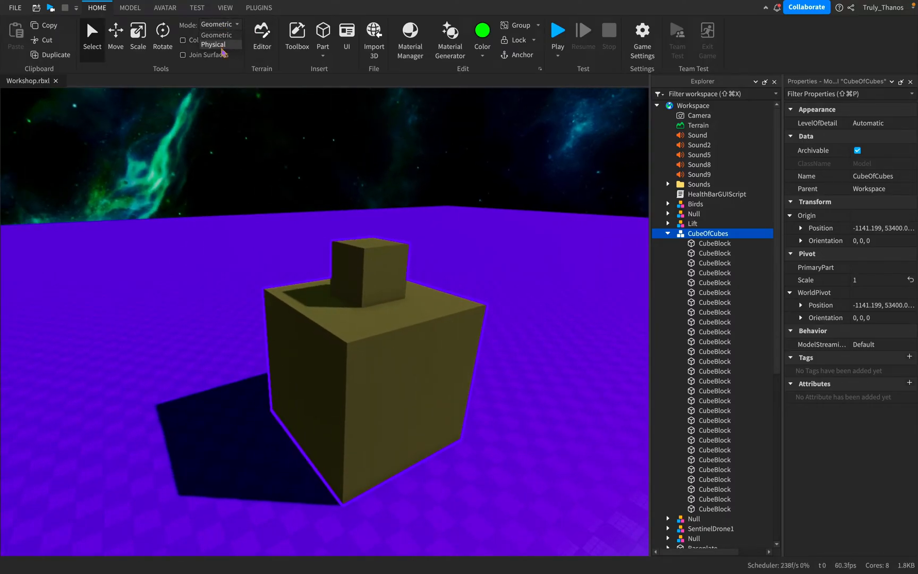
pyautogui.click(214, 44)
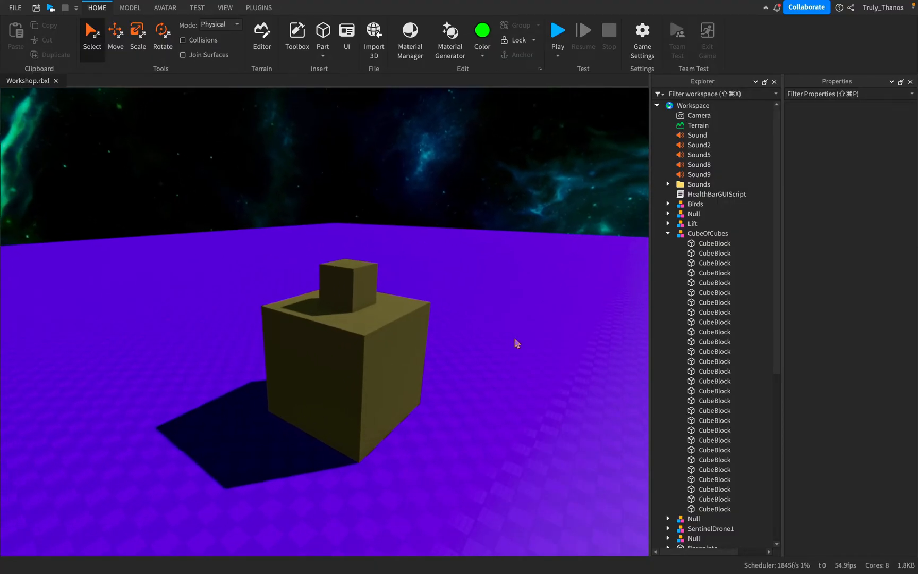
pyautogui.click(217, 23)
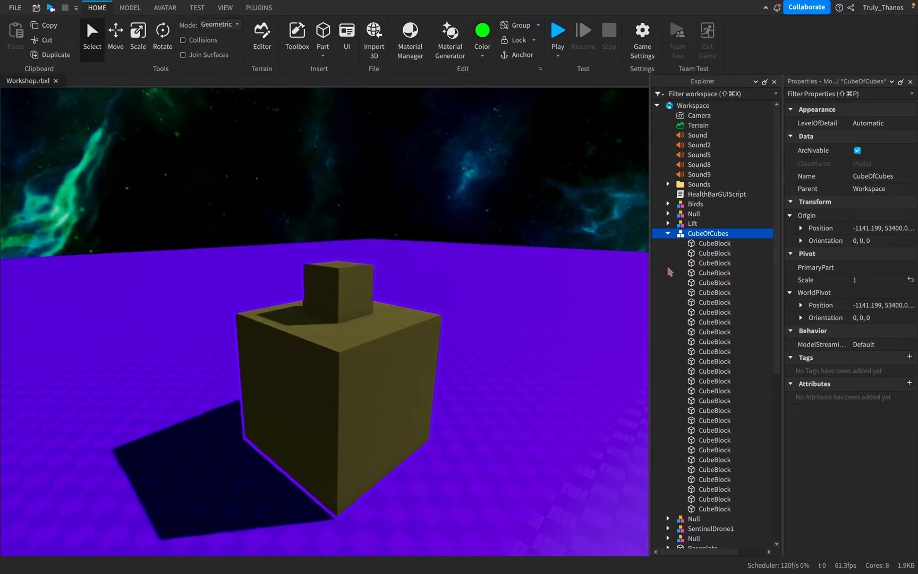
pyautogui.click(220, 24)
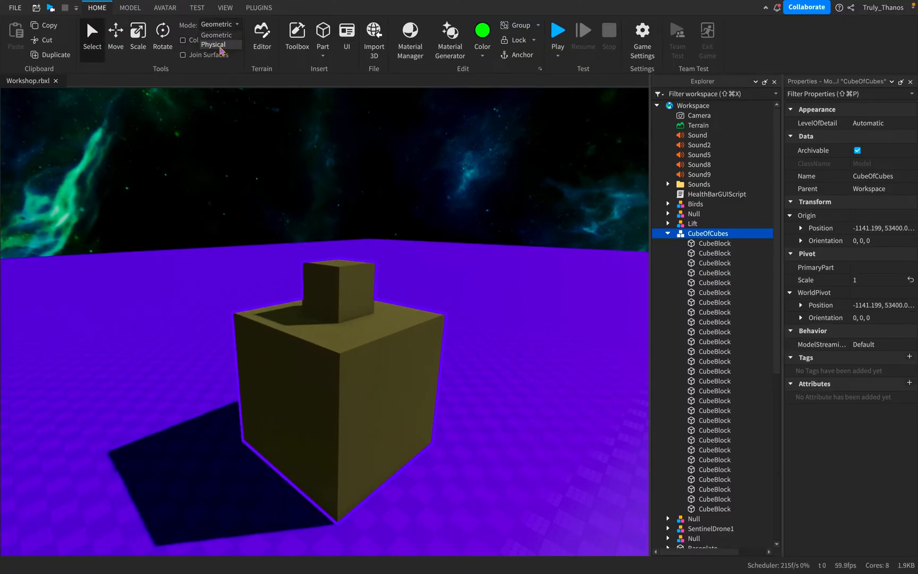
pyautogui.click(213, 44)
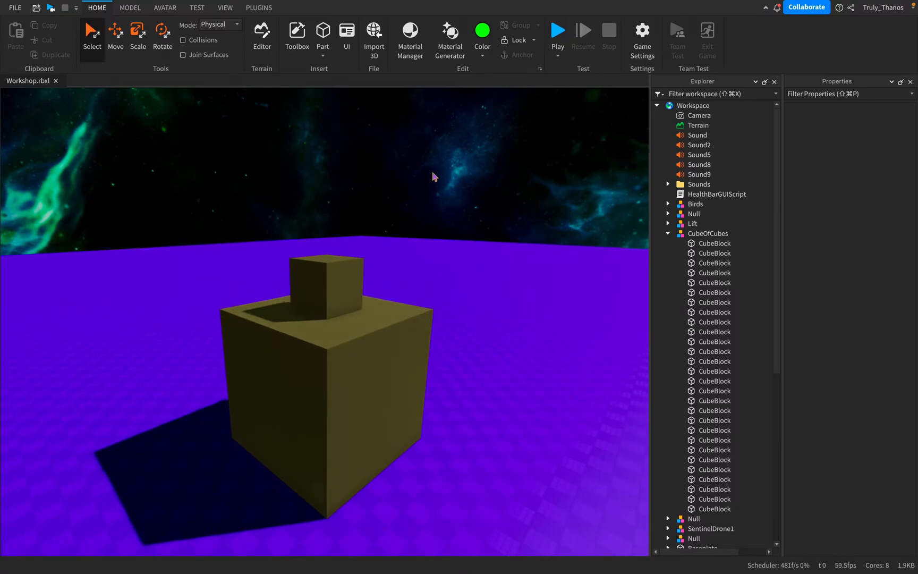
# Click several inner CubeBlocks, ending with the small top block selected
pyautogui.click(325, 285)
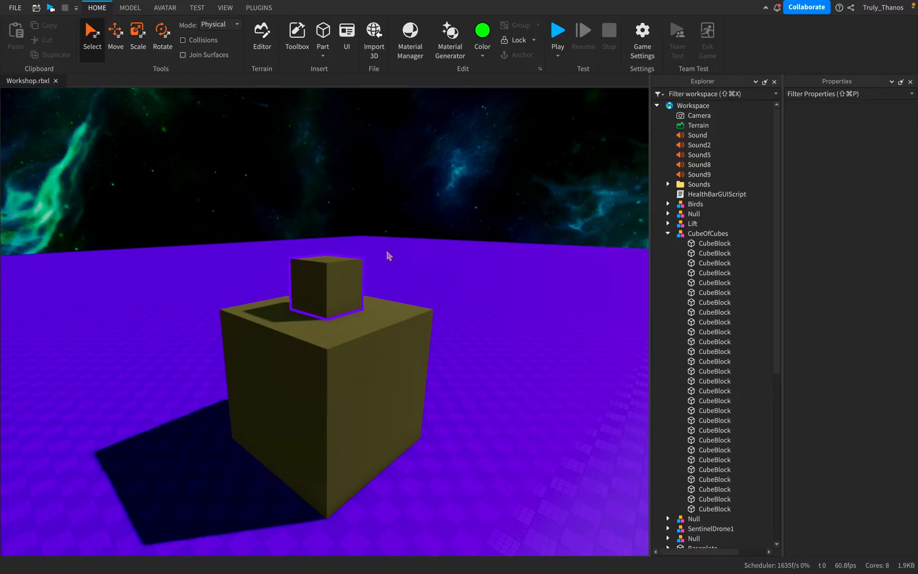
pyautogui.click(713, 508)
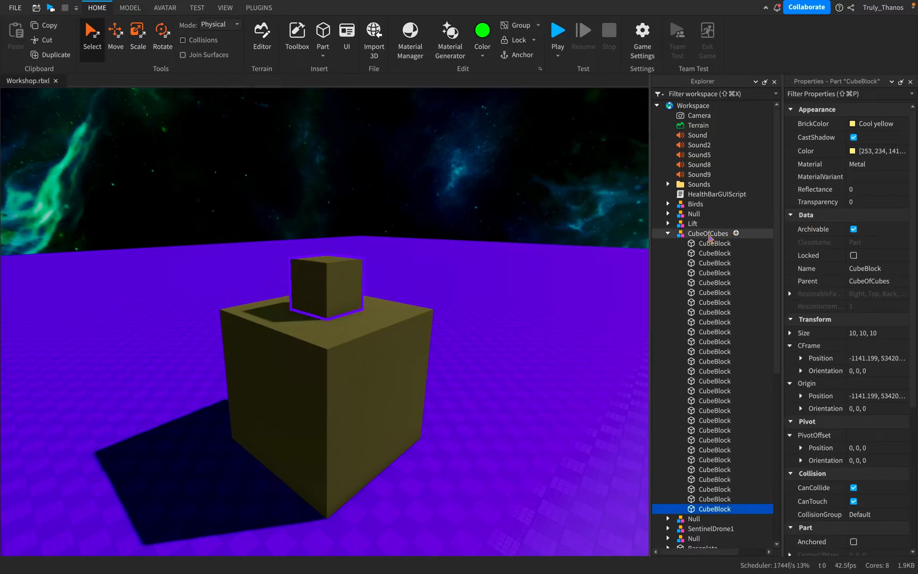
pyautogui.click(713, 243)
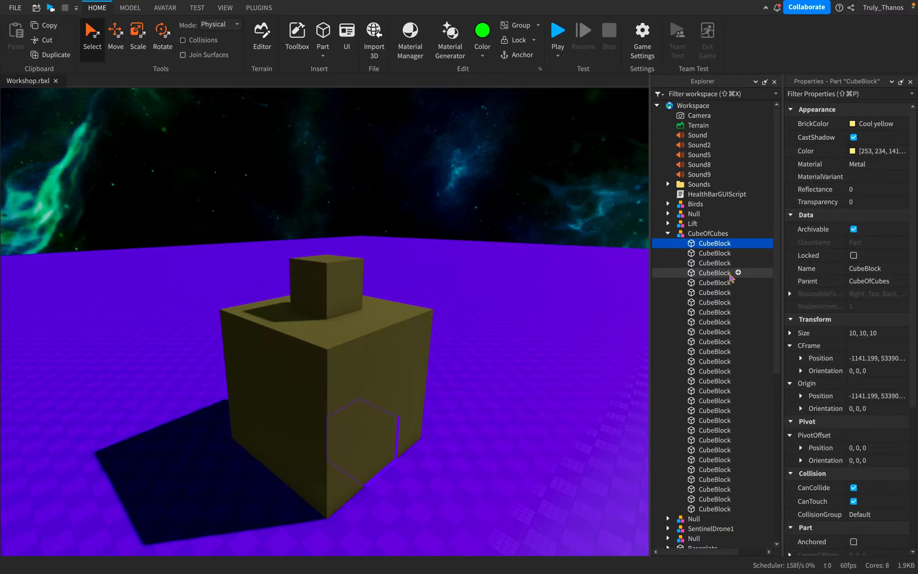
pyautogui.click(713, 362)
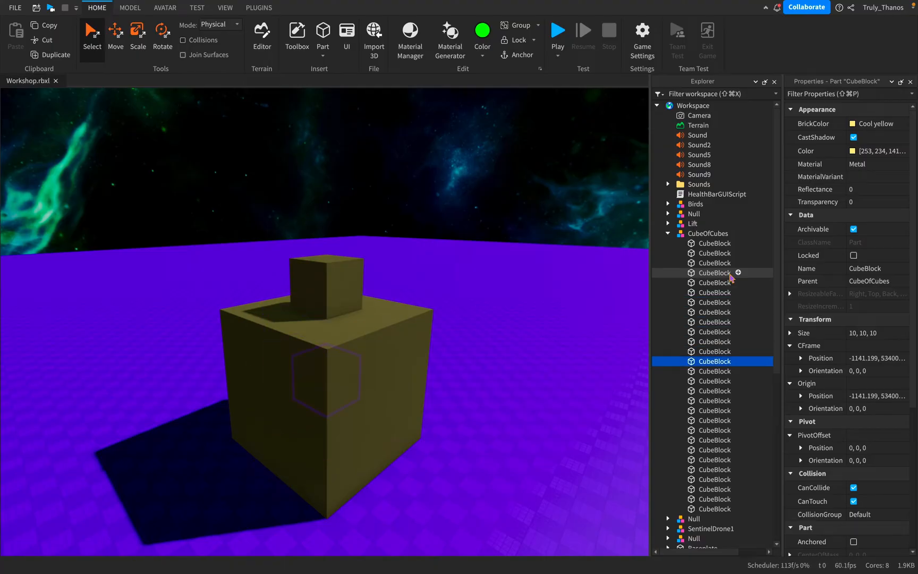
pyautogui.click(714, 459)
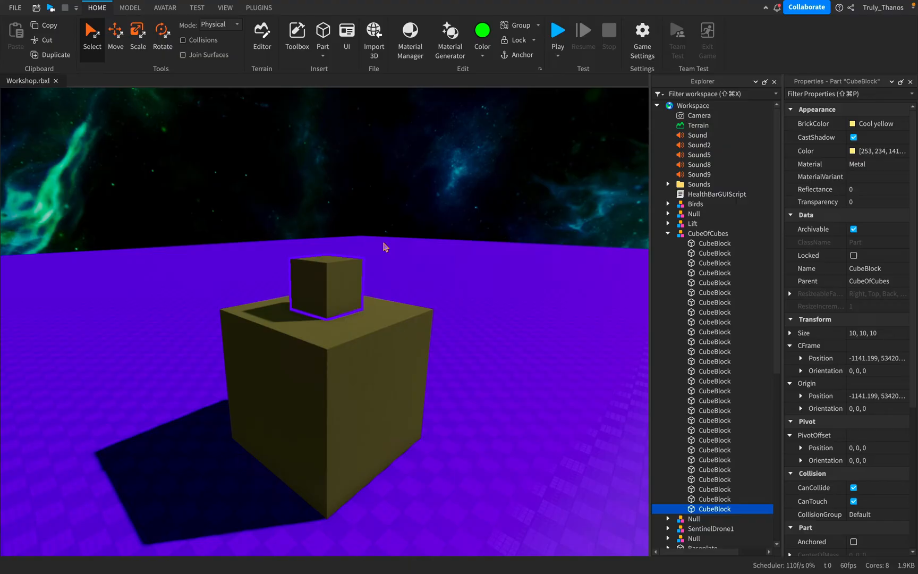
pyautogui.moveTo(507, 219)
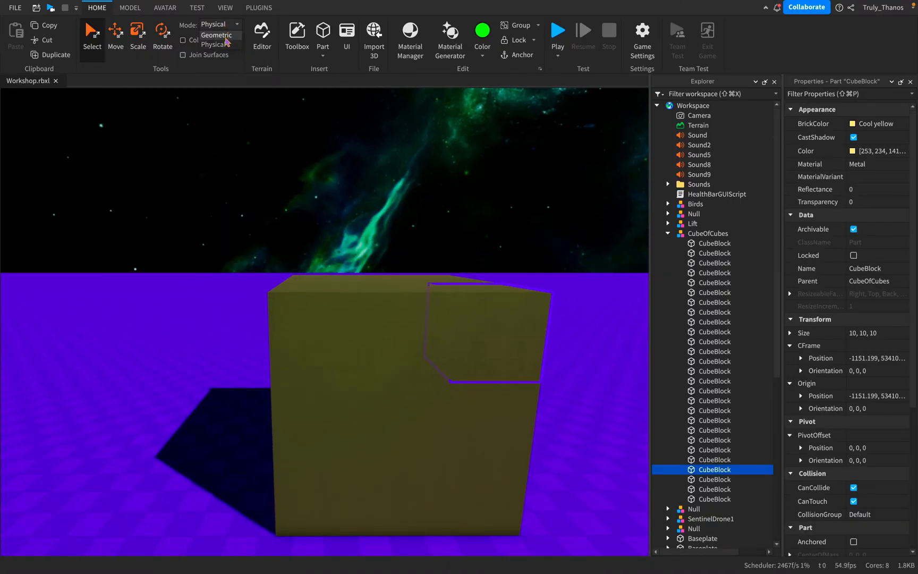
# Keep the selection Mode on Physical to pick individual CubeBlocks
pyautogui.click(217, 36)
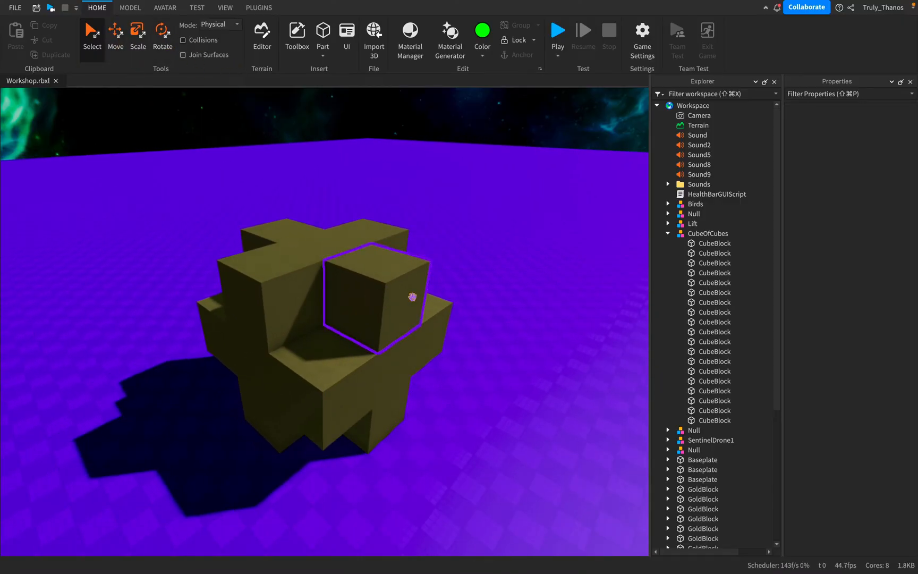
# Inspect a corner block of the cluster, then set the selection Mode back to Geometric
pyautogui.click(714, 263)
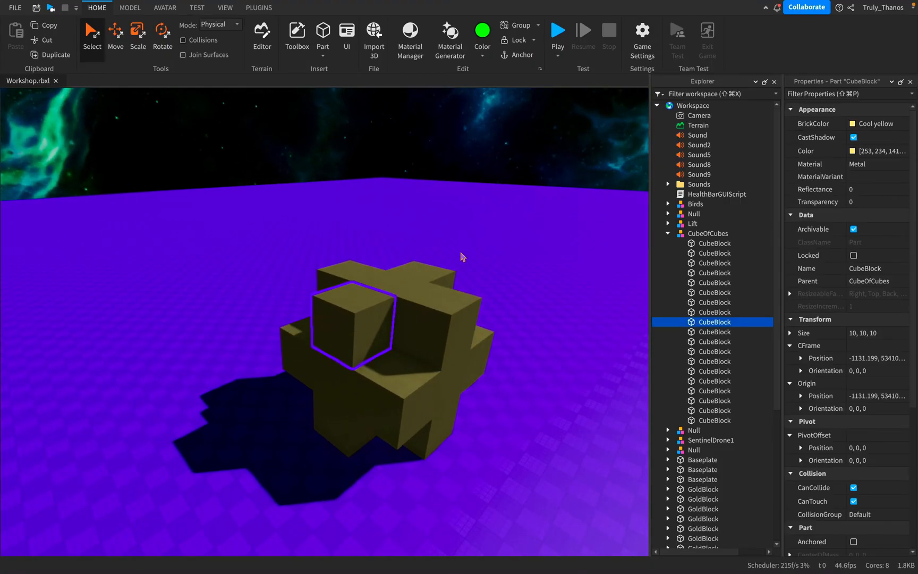
pyautogui.moveTo(504, 275)
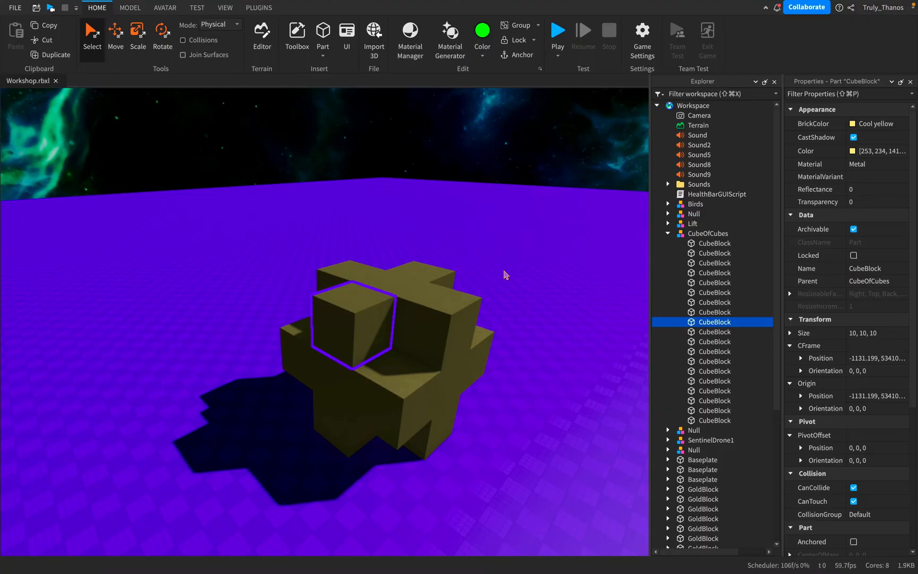
pyautogui.click(225, 24)
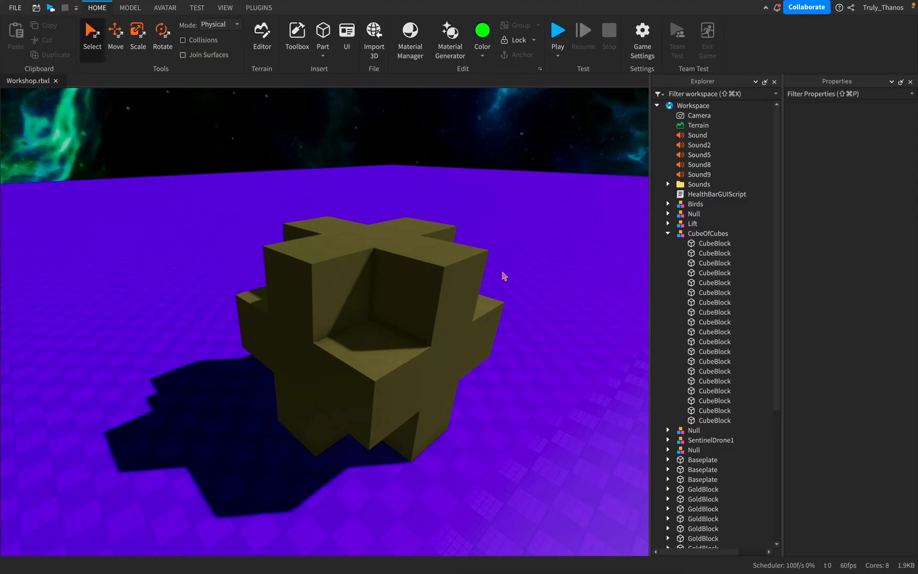
pyautogui.click(220, 23)
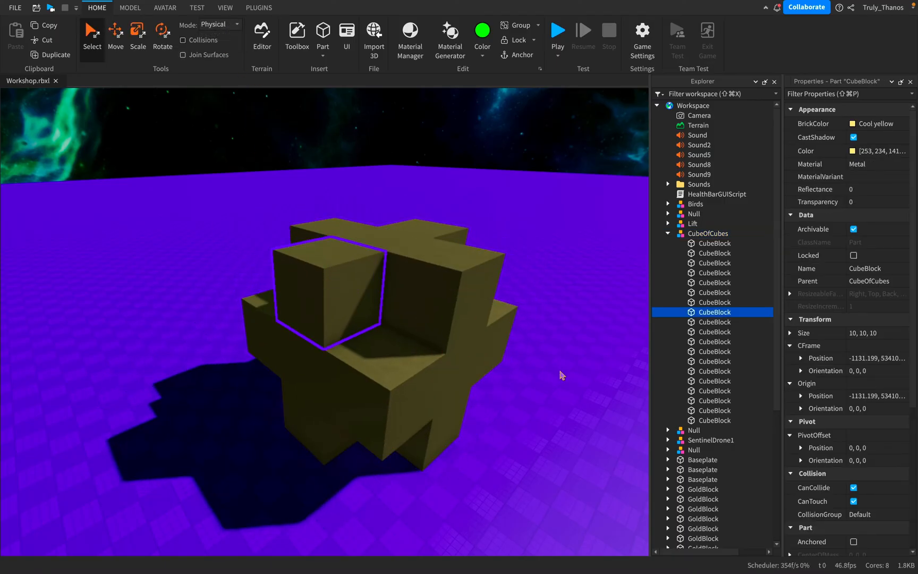
pyautogui.click(217, 24)
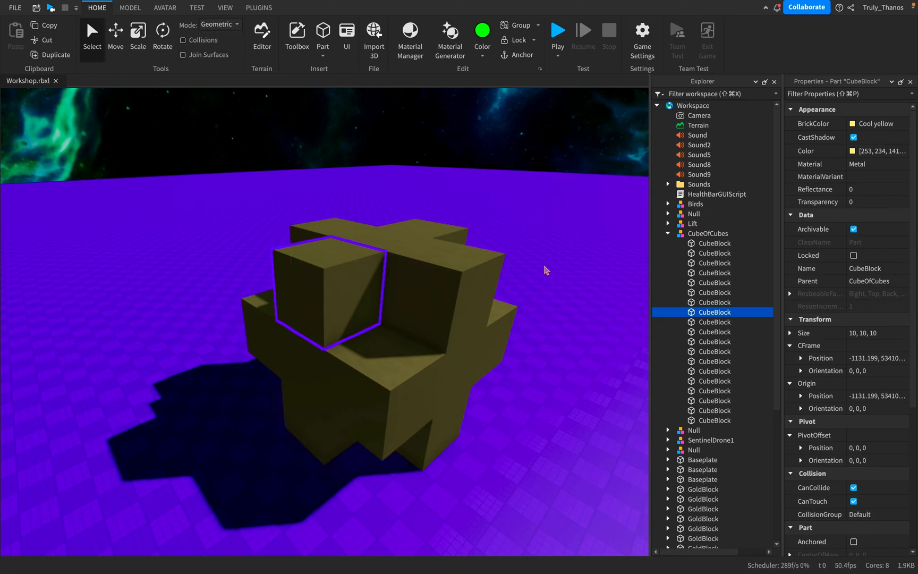
pyautogui.click(577, 313)
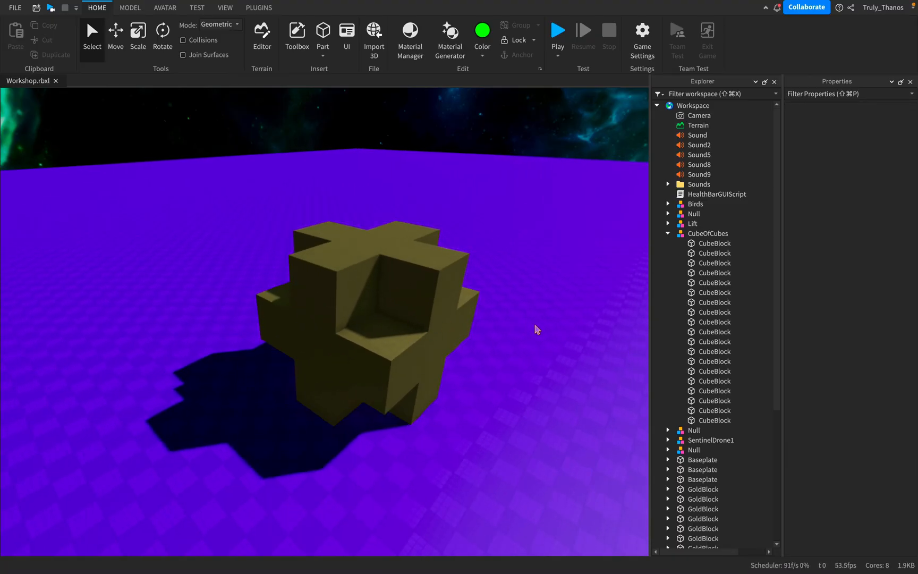
pyautogui.moveTo(559, 320)
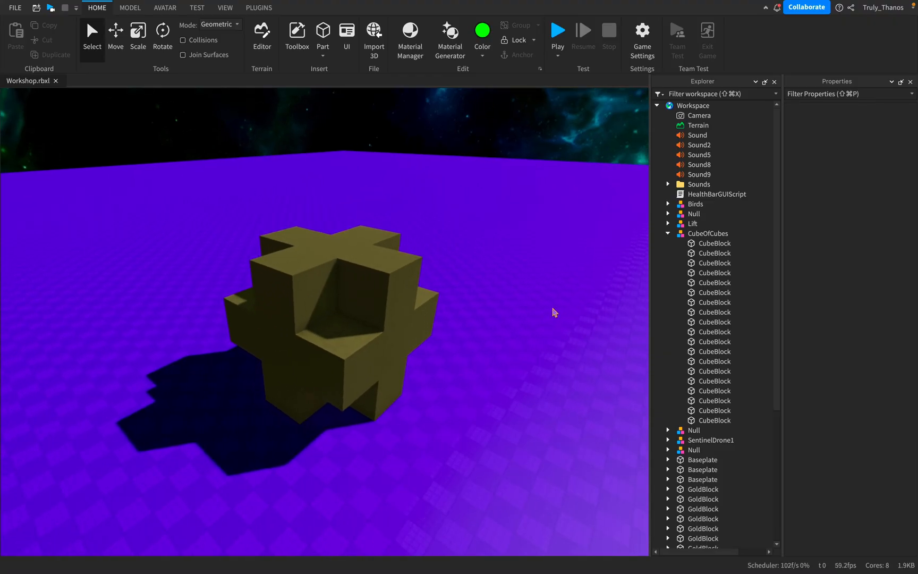
pyautogui.moveTo(539, 310)
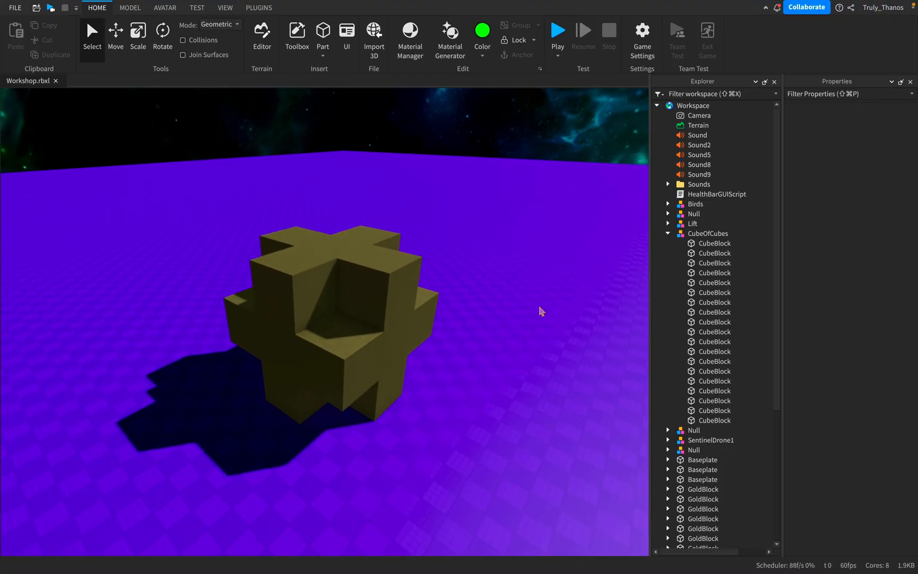